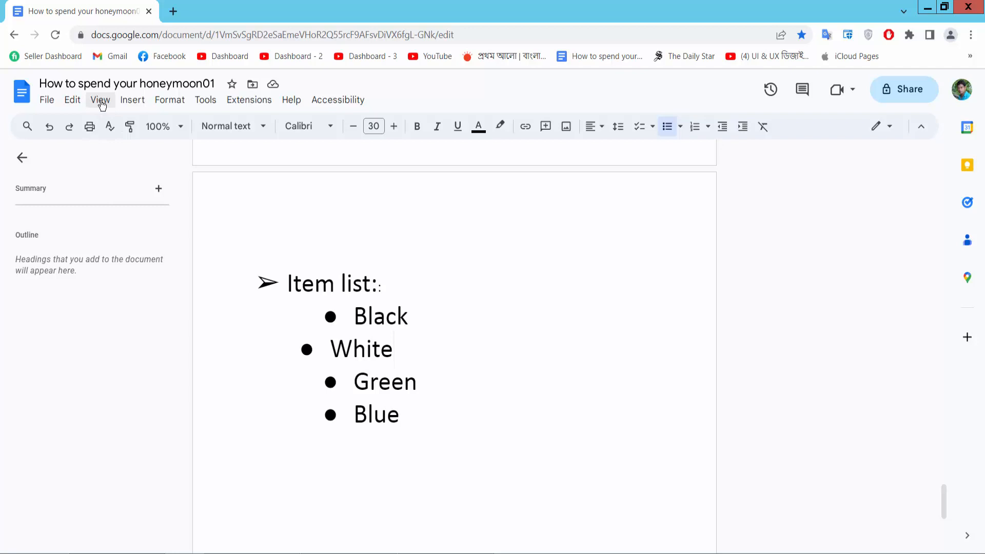
Step: Show the ruler via View > Show ruler and place the cursor at the end of White
{"action": "left_click", "coordinate": [100, 100]}
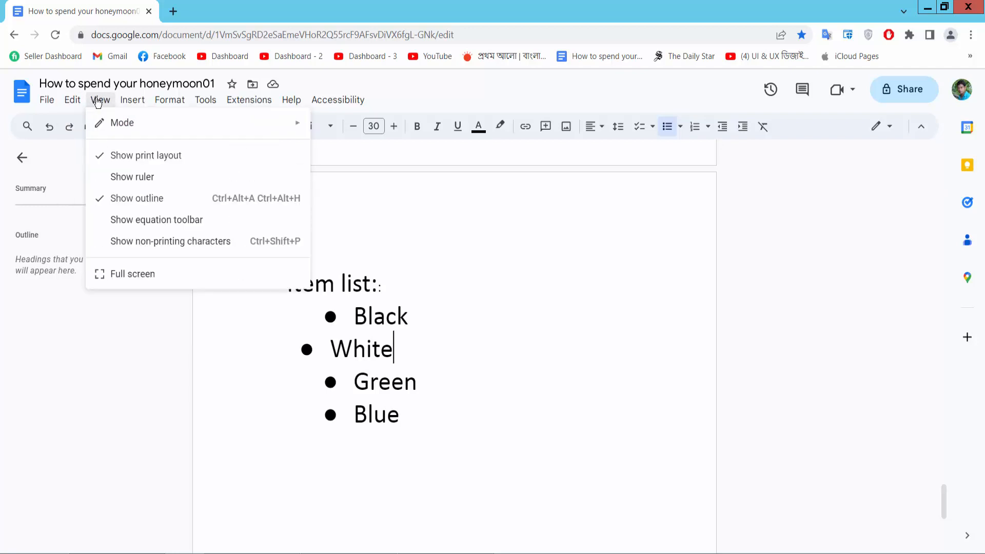
{"action": "left_click", "coordinate": [133, 177]}
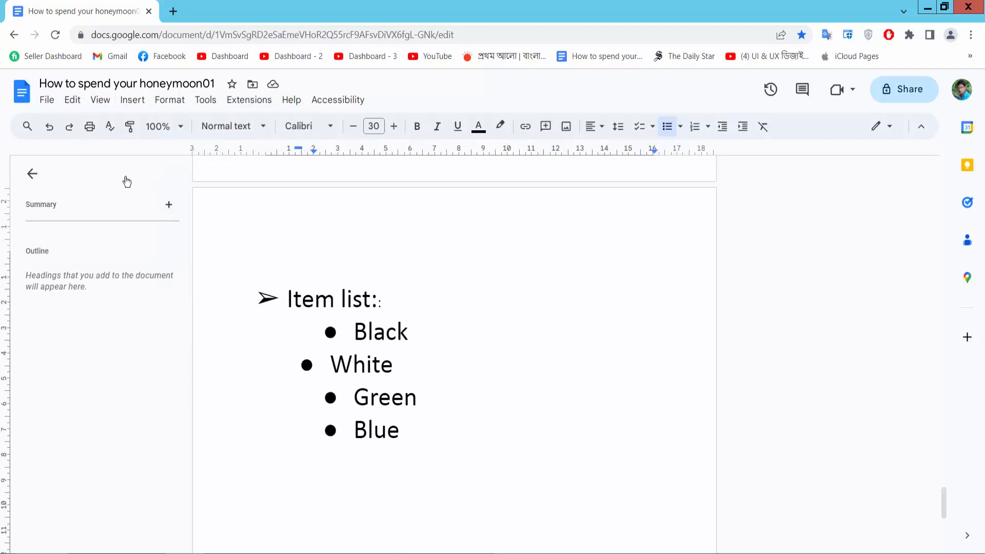
{"action": "left_click", "coordinate": [393, 364]}
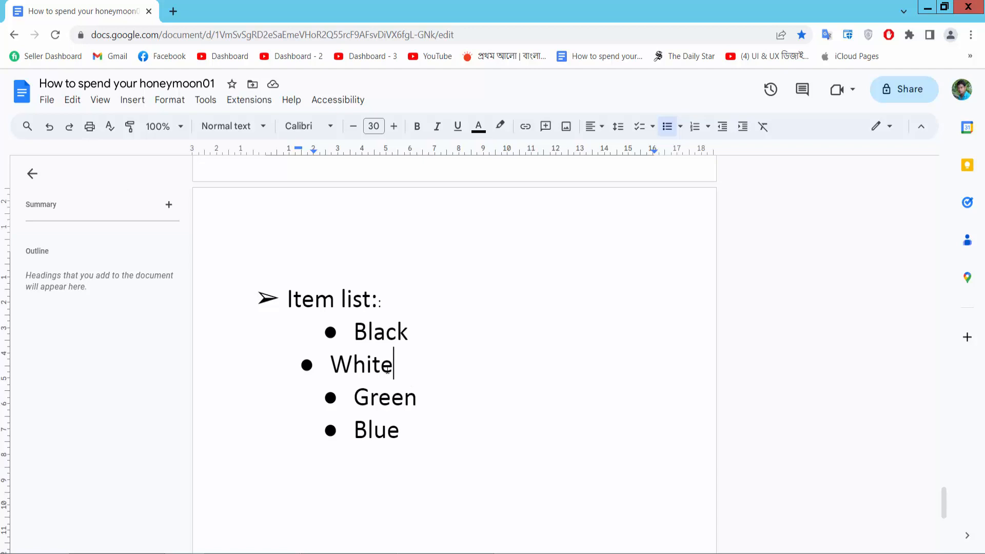
Step: Drag White's left indent marker right so its bullet matches Black, Green and Blue
{"action": "double_click", "coordinate": [362, 365]}
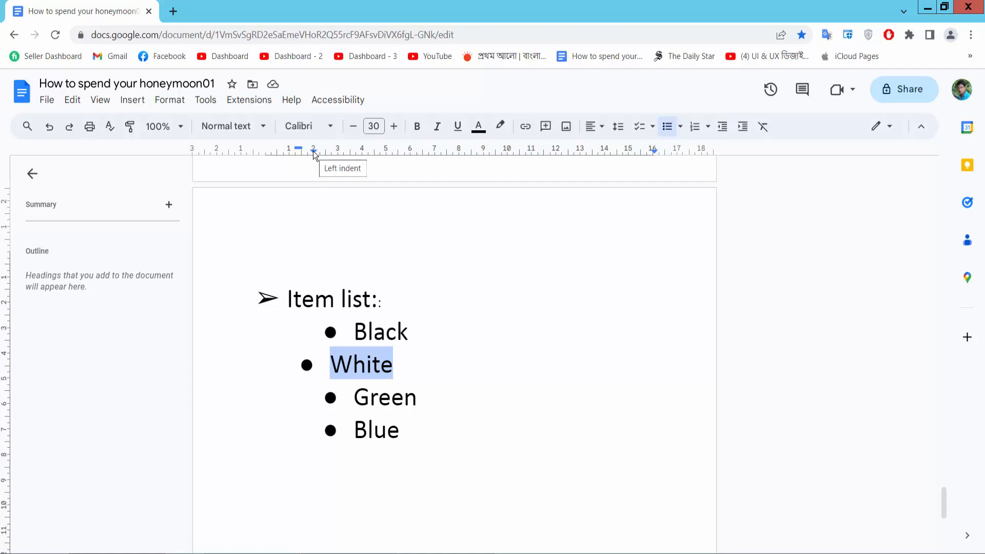
{"action": "left_click_drag", "start_coordinate": [313, 151], "coordinate": [331, 151]}
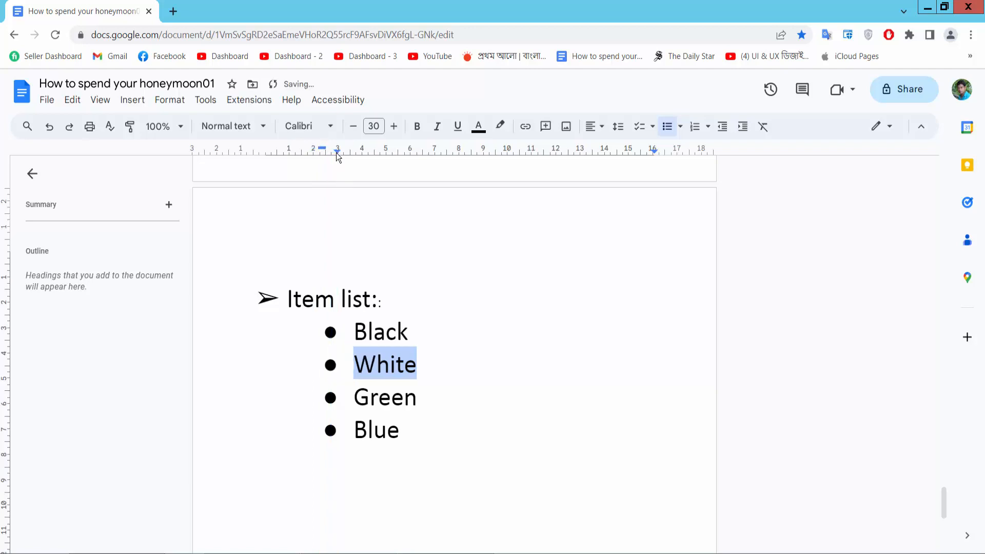
{"action": "left_click", "coordinate": [354, 364]}
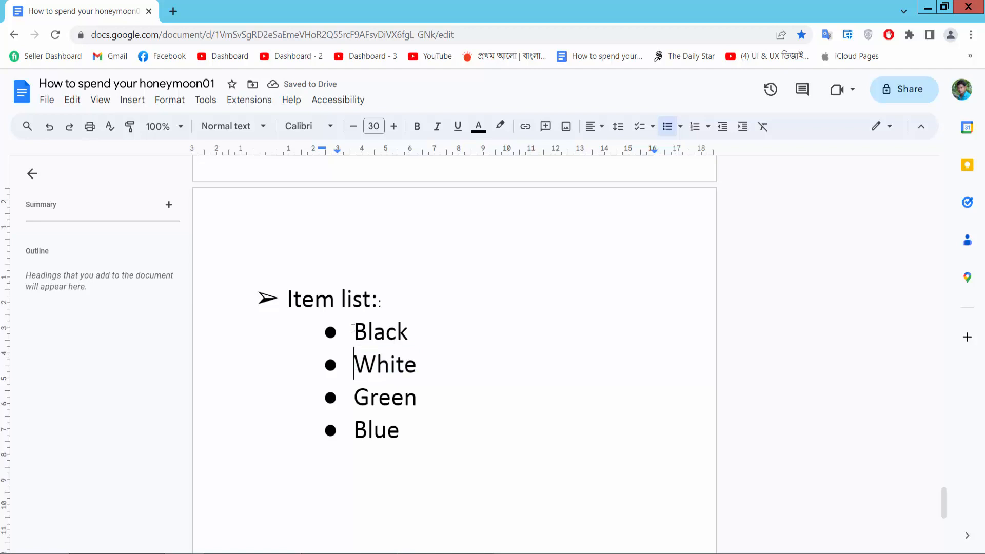
Step: Select all four items and drag their indent markers left to sit under the Item list heading
{"action": "left_click_drag", "start_coordinate": [354, 332], "coordinate": [416, 435]}
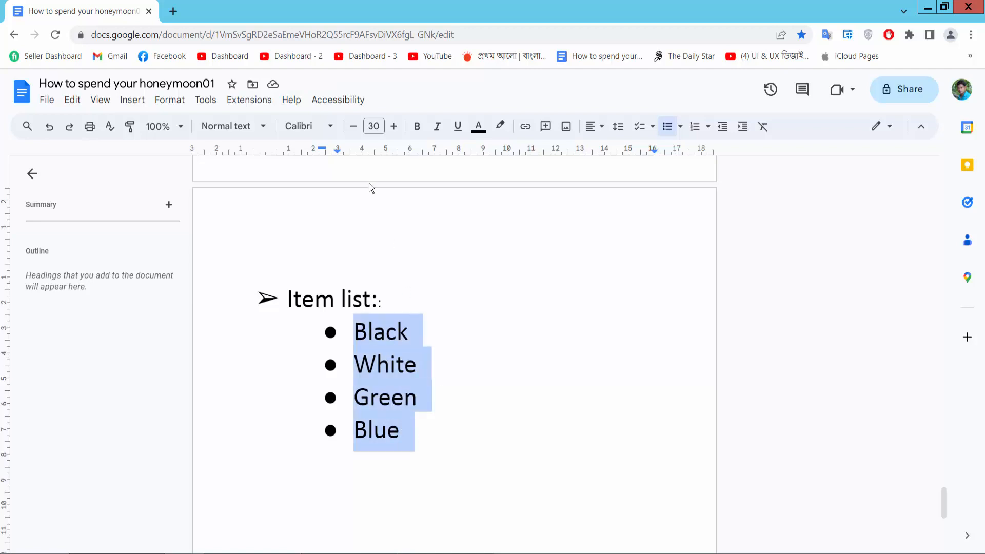
{"action": "left_click_drag", "start_coordinate": [337, 149], "coordinate": [317, 150]}
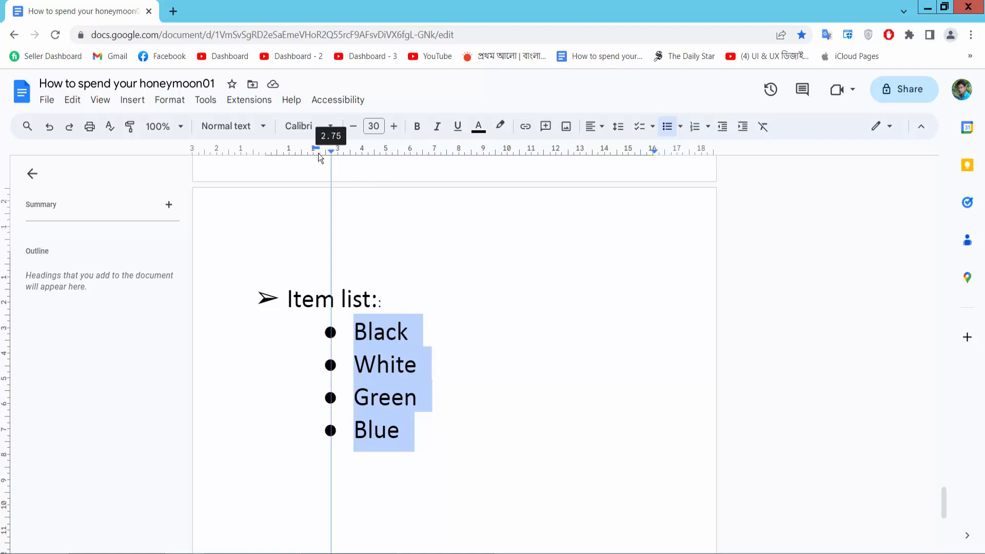
{"action": "left_click_drag", "start_coordinate": [332, 149], "coordinate": [287, 148]}
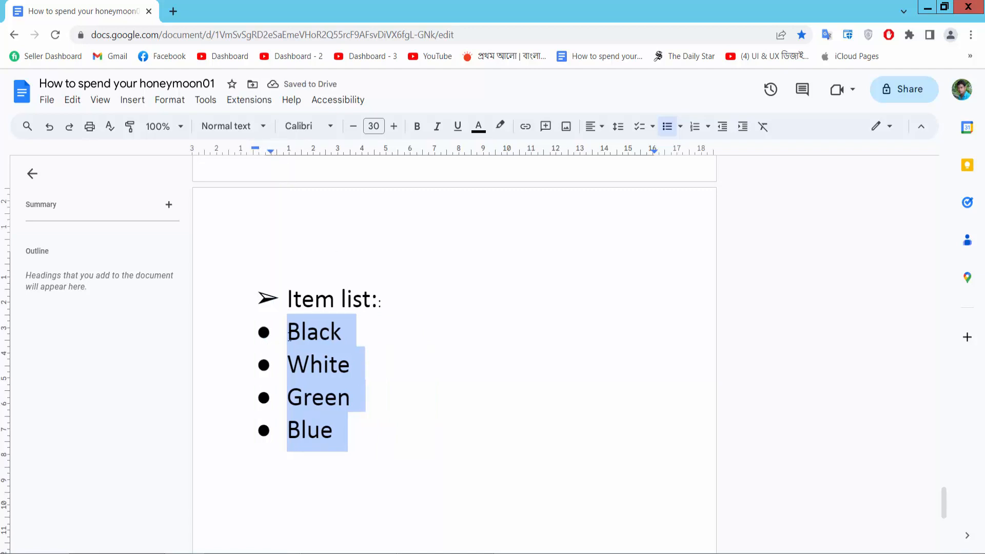
{"action": "left_click", "coordinate": [286, 365]}
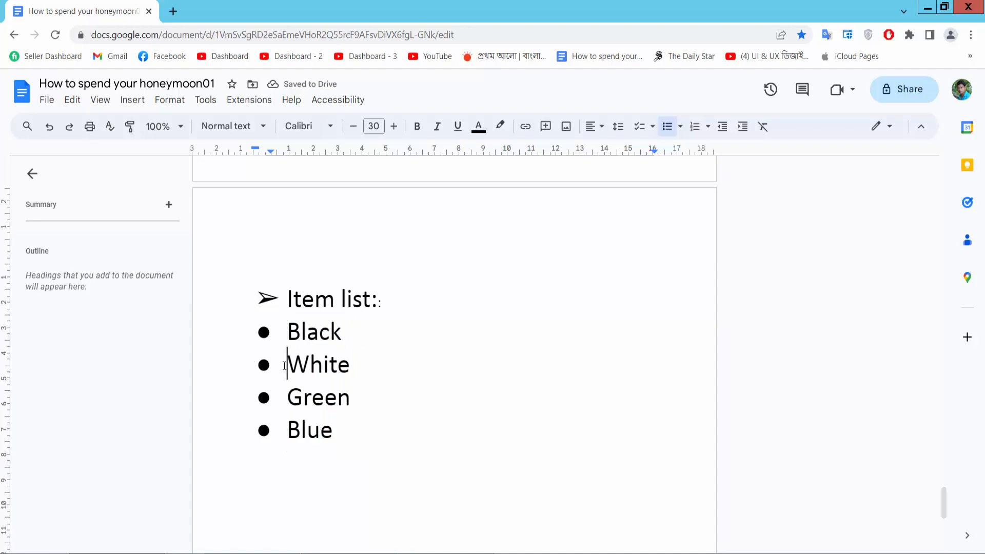
Step: Select White, then Blue, and pull Blue's indent marker back left toward the other items
{"action": "double_click", "coordinate": [317, 364]}
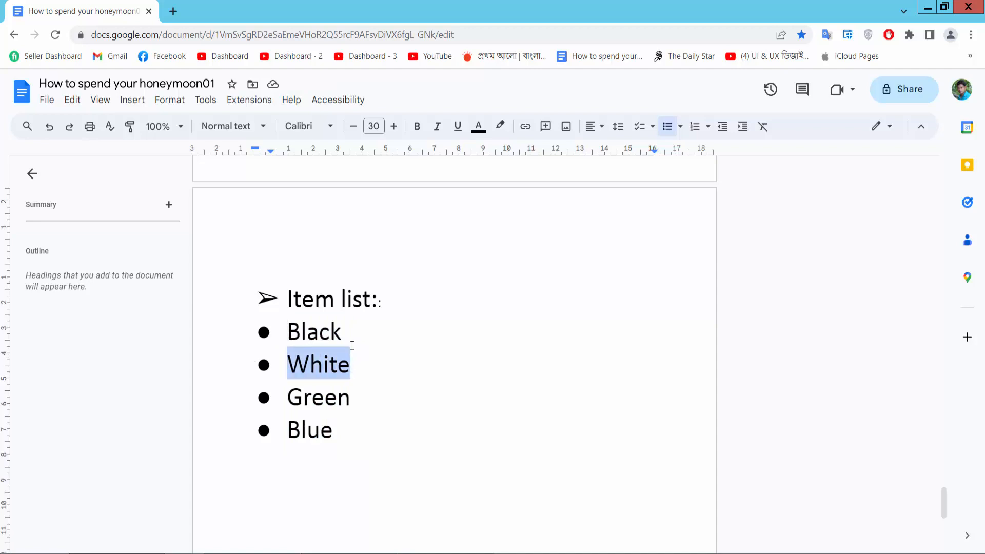
{"action": "mouse_move", "coordinate": [273, 156]}
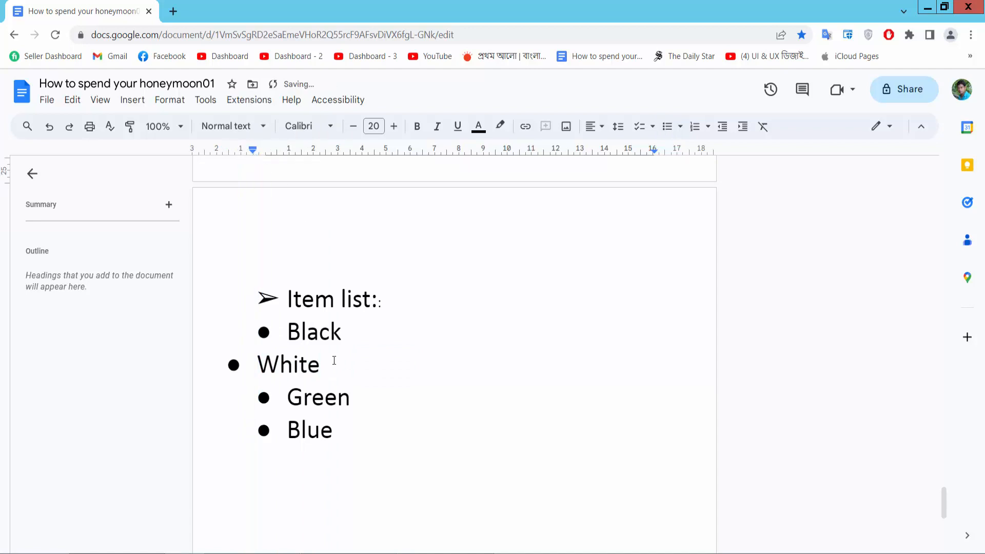
{"action": "double_click", "coordinate": [287, 365]}
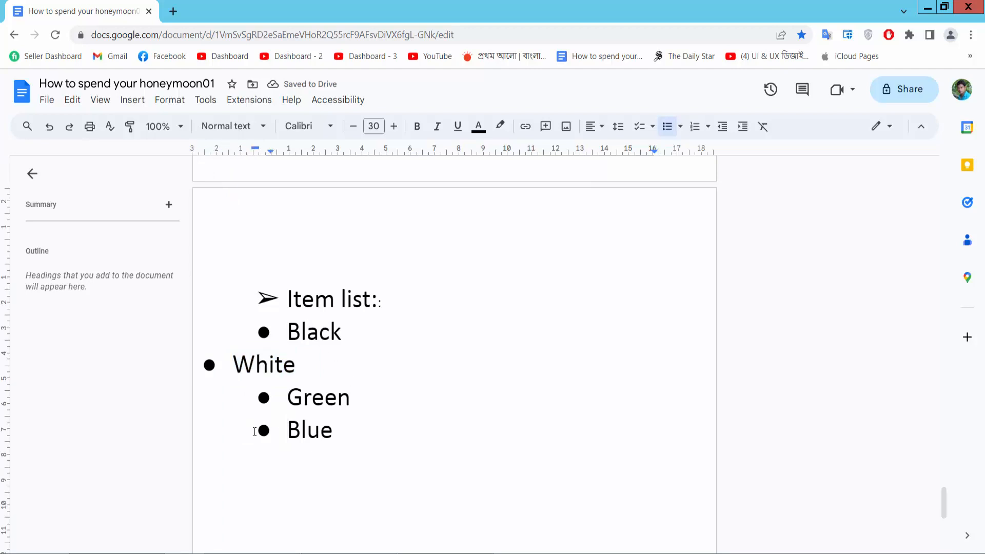
{"action": "double_click", "coordinate": [308, 430]}
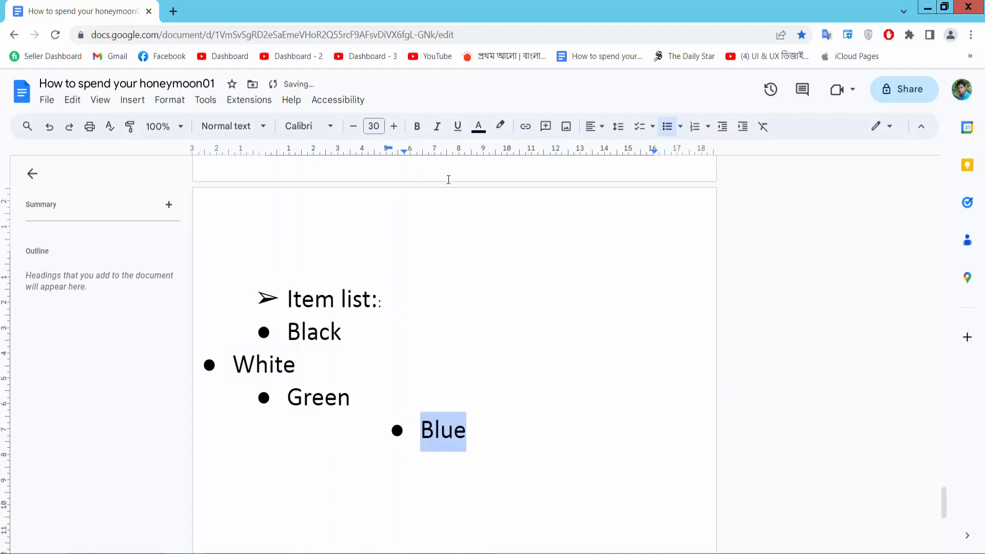
{"action": "left_click_drag", "start_coordinate": [410, 150], "coordinate": [362, 150]}
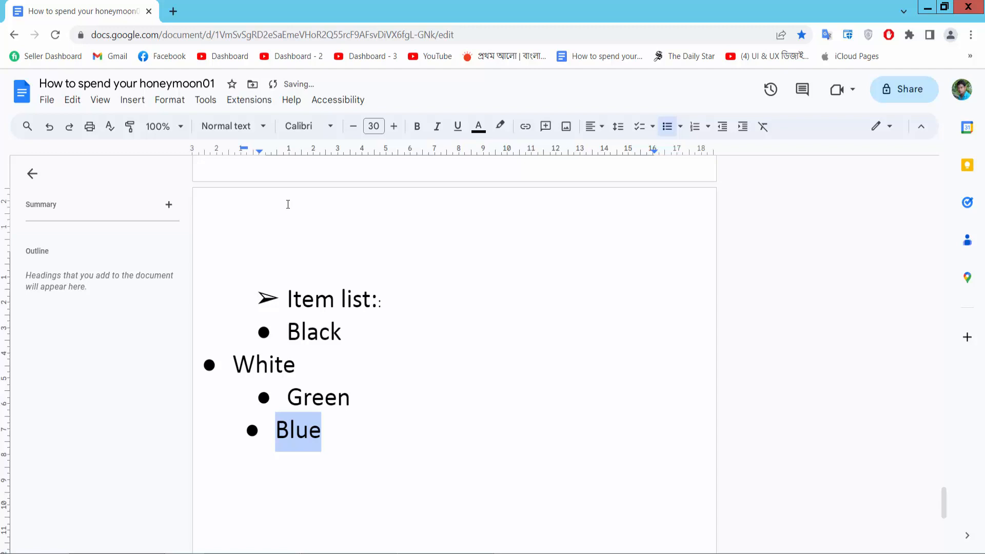
Step: Drag White's indent marker right so it lines up again with Black and Green
{"action": "double_click", "coordinate": [264, 364]}
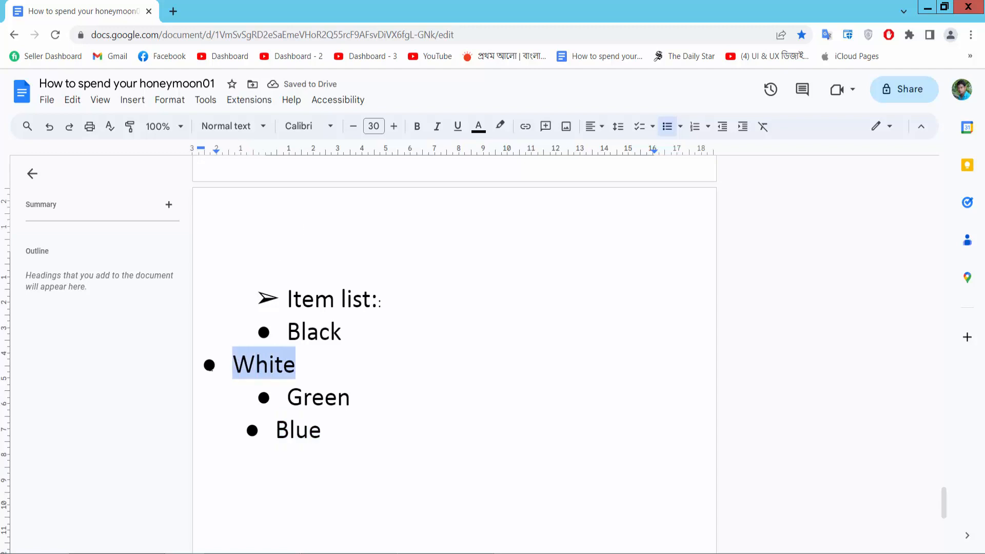
{"action": "left_click_drag", "start_coordinate": [216, 151], "coordinate": [276, 151]}
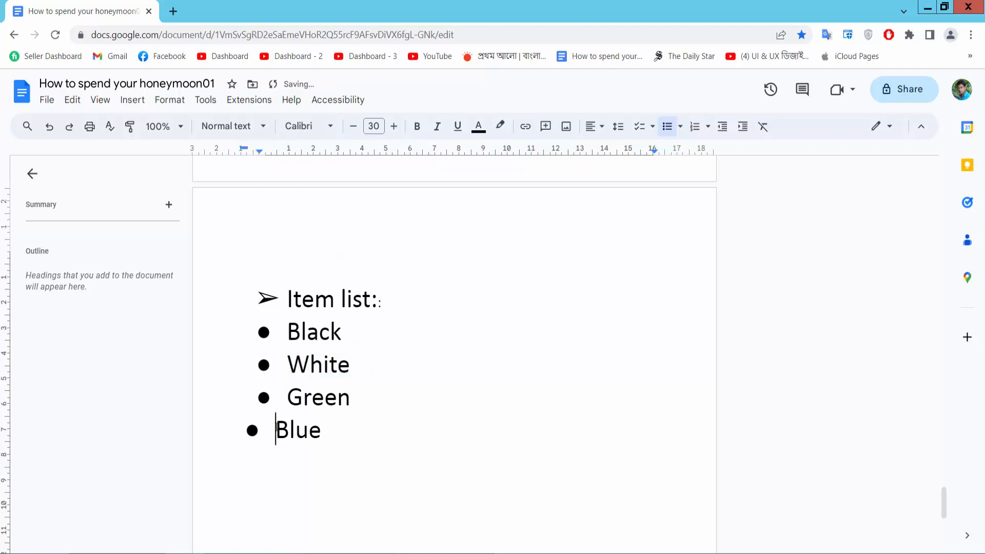
Step: Nudge Blue's left indent marker to about 0.25 so its bullet matches the others
{"action": "double_click", "coordinate": [298, 430]}
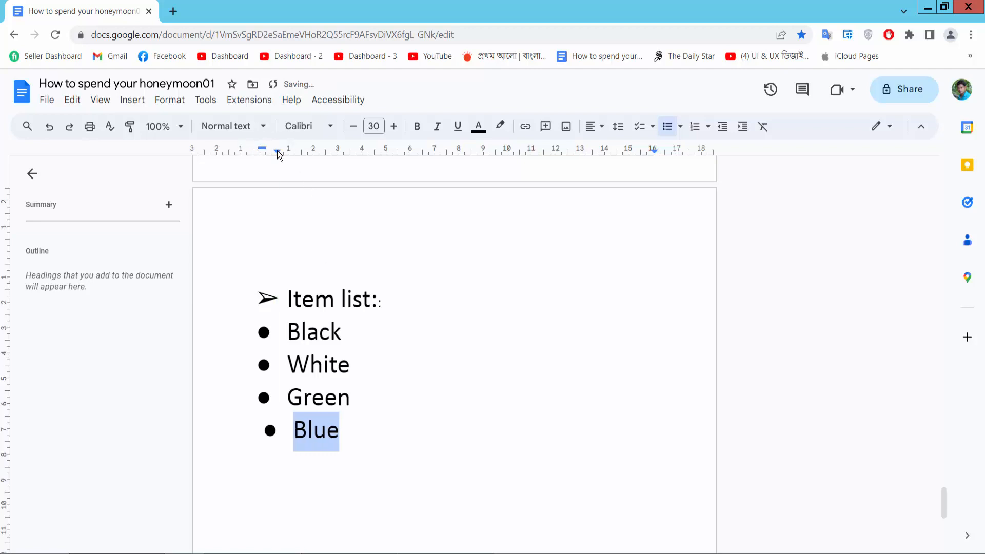
{"action": "left_click_drag", "start_coordinate": [278, 148], "coordinate": [271, 149]}
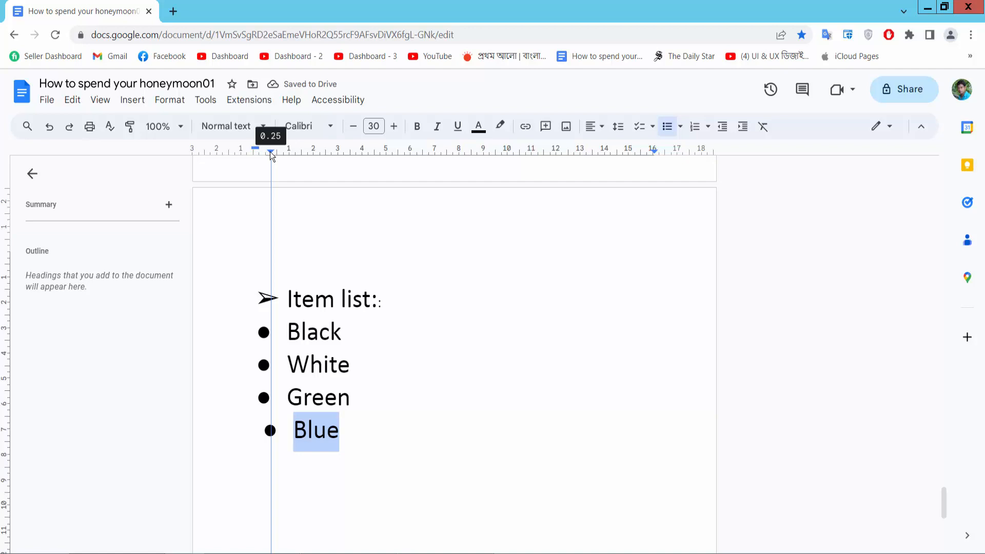